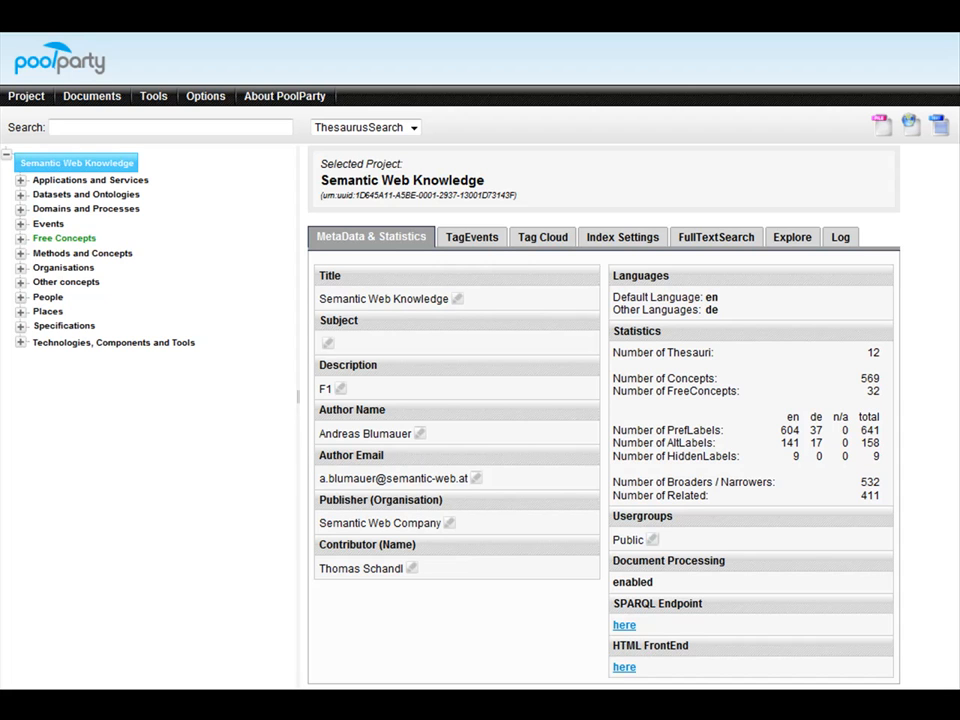
pyautogui.moveTo(698, 218)
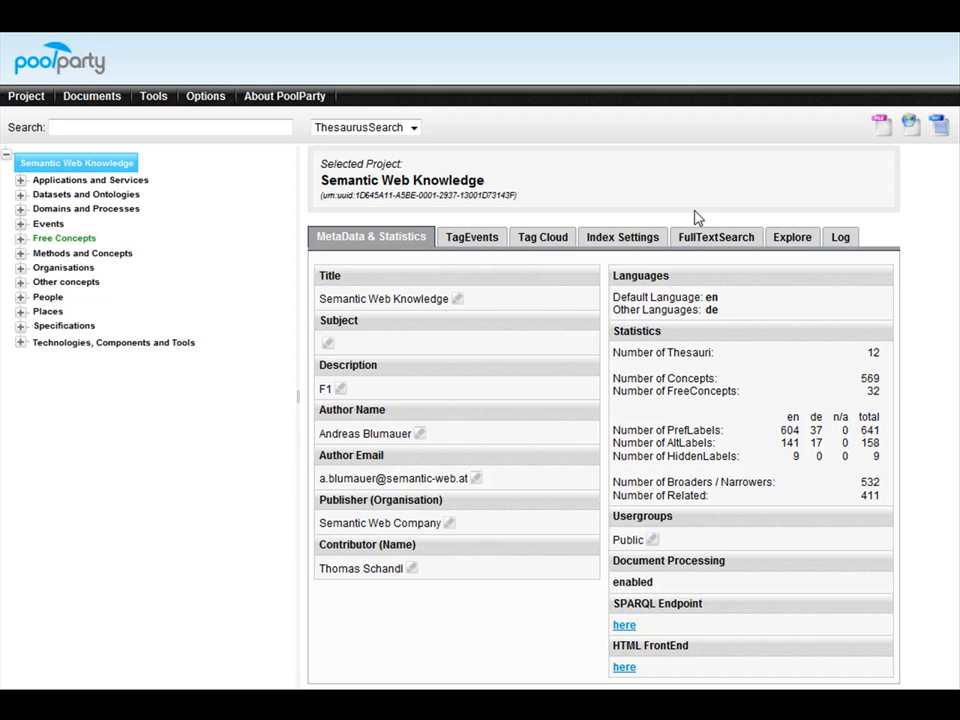
# - Reveal the Documents menu options for the Semantic Web Knowledge project
pyautogui.click(92, 96)
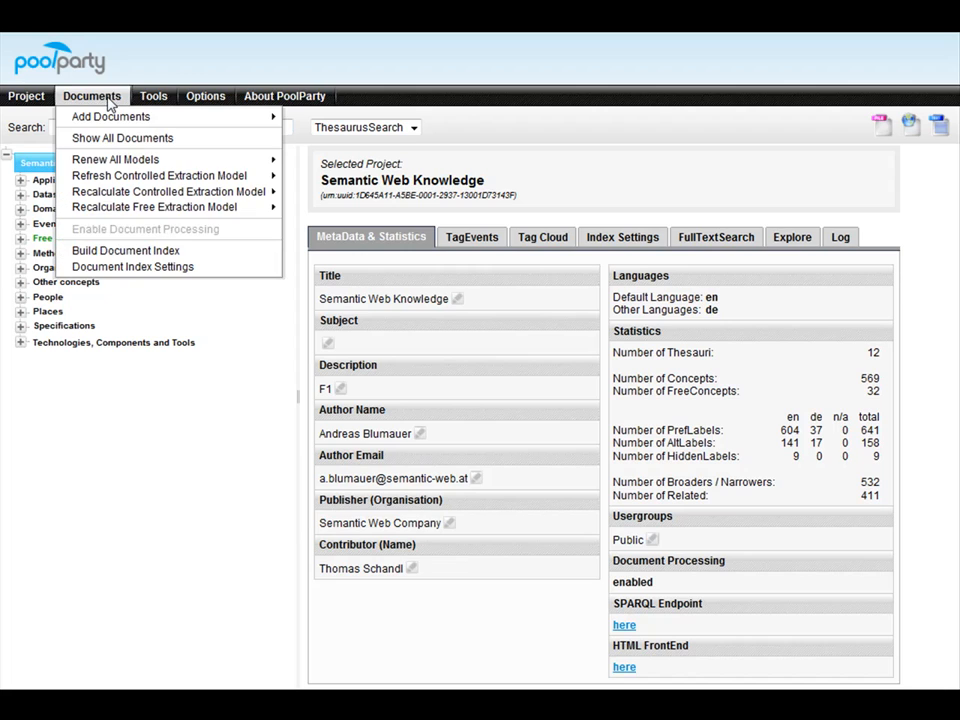